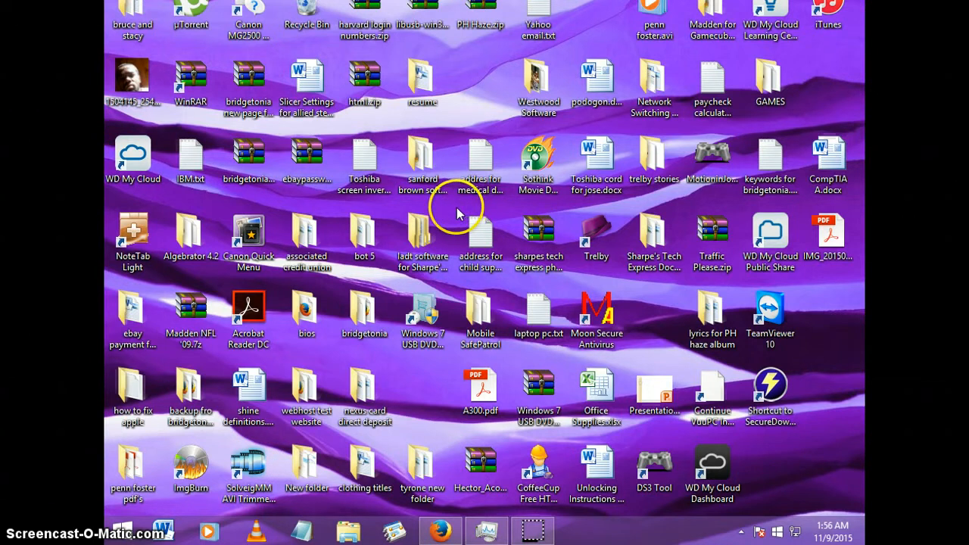
pyautogui.moveTo(455, 215)
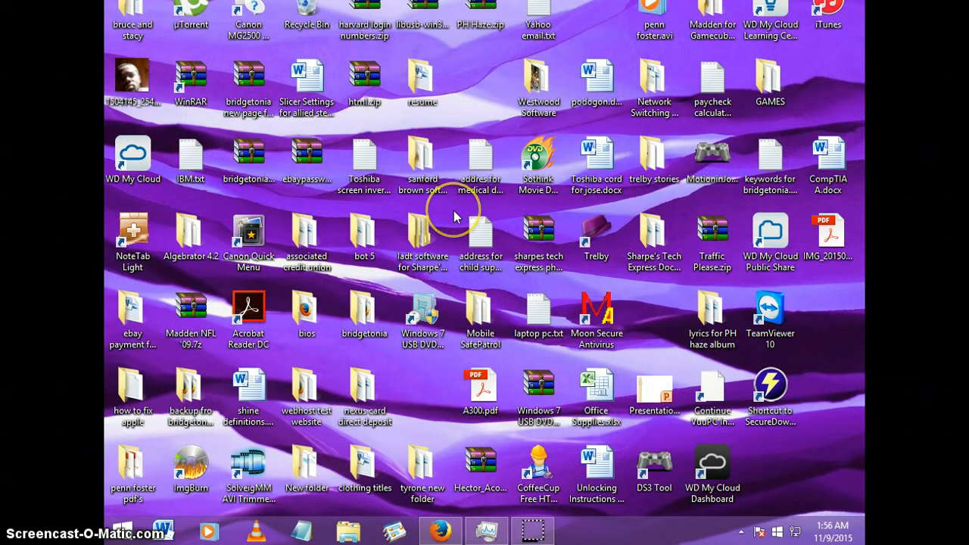
# Browse the files inside the Network Switching and Wireless Concepts desktop folder, then close its window.
pyautogui.click(539, 83)
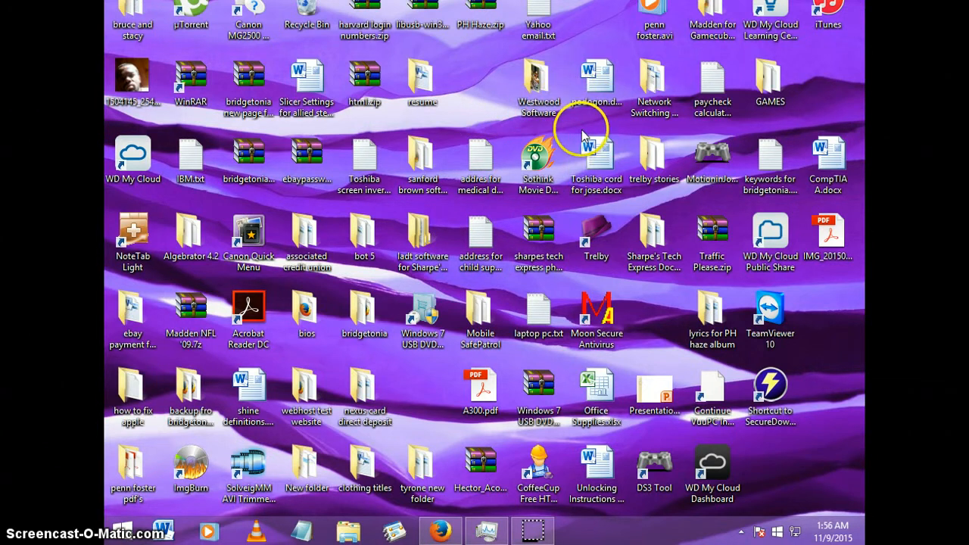
pyautogui.click(538, 87)
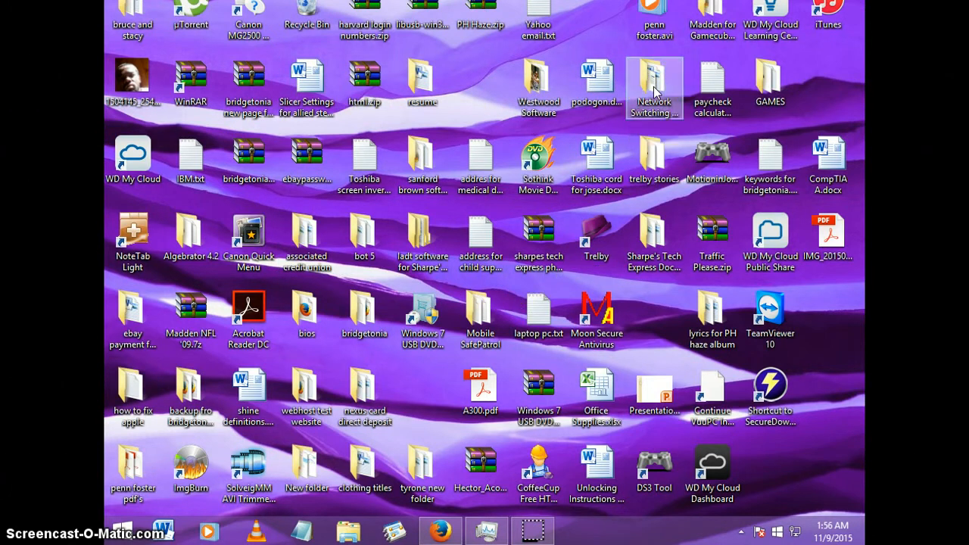
pyautogui.doubleClick(654, 79)
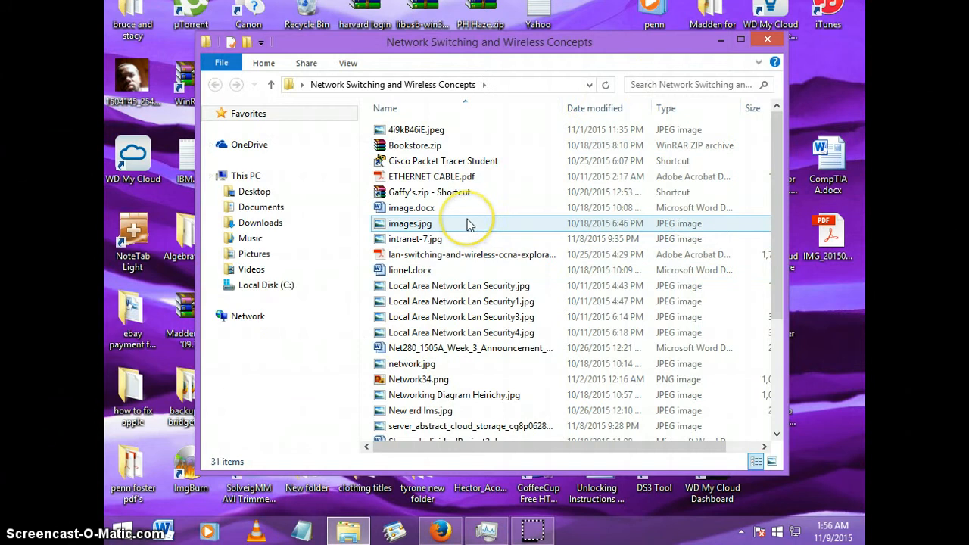
pyautogui.moveTo(458, 210)
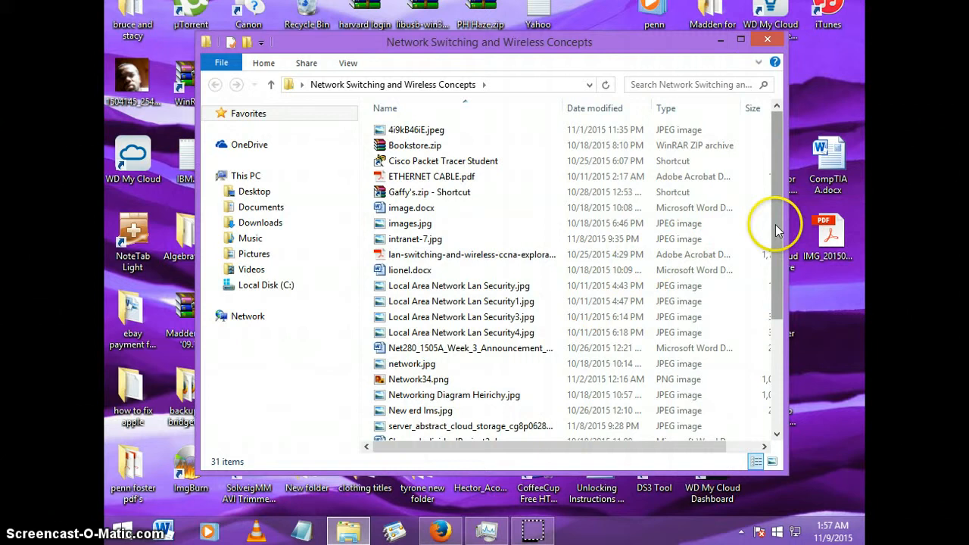
pyautogui.scroll(-3)
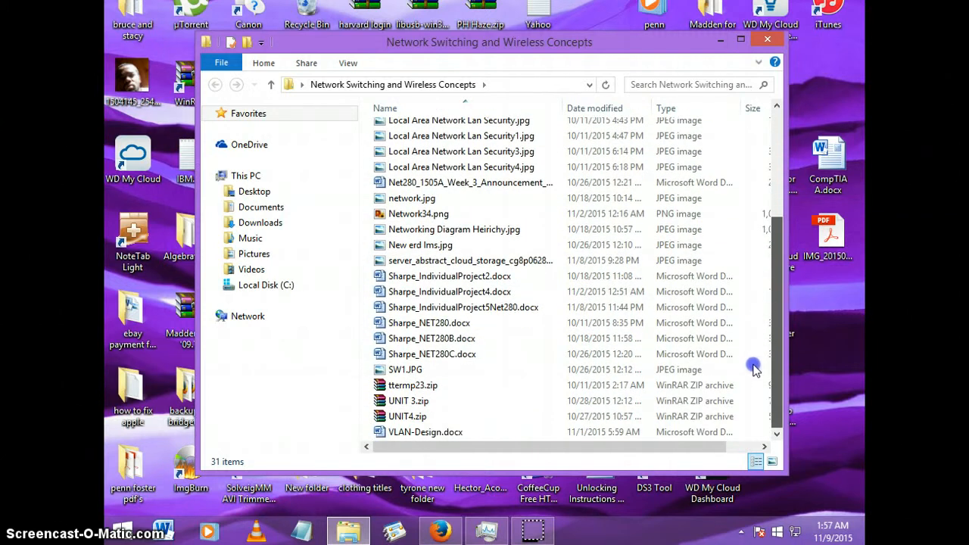
pyautogui.scroll(3)
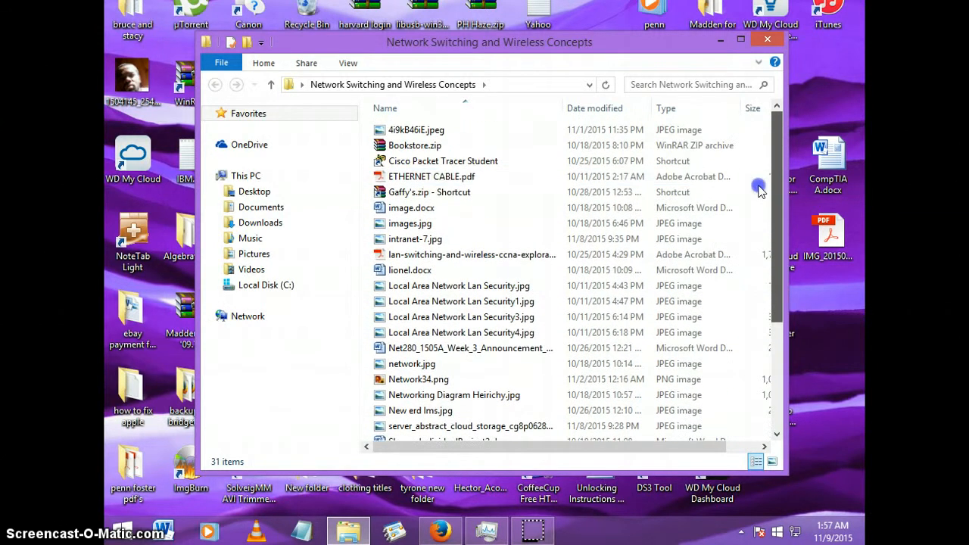
pyautogui.click(442, 161)
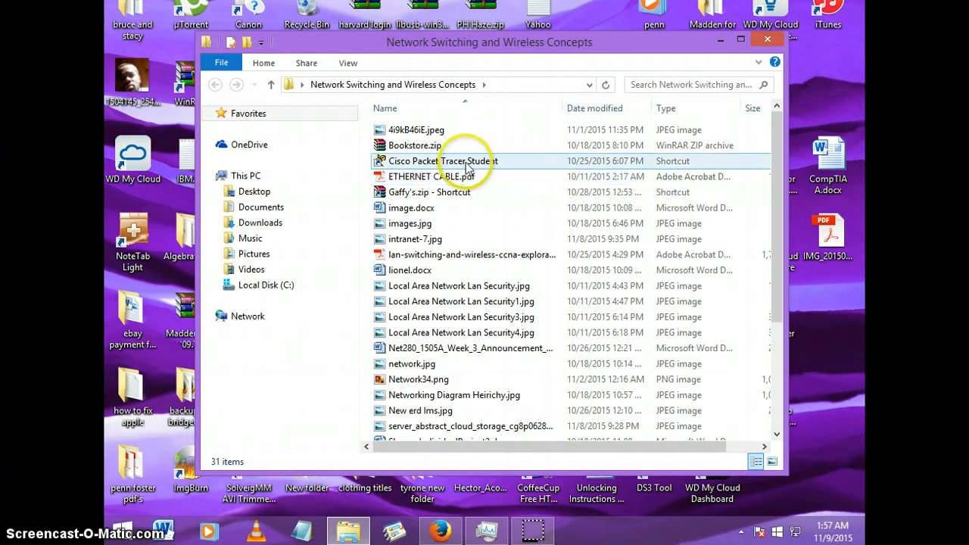
pyautogui.moveTo(769, 36)
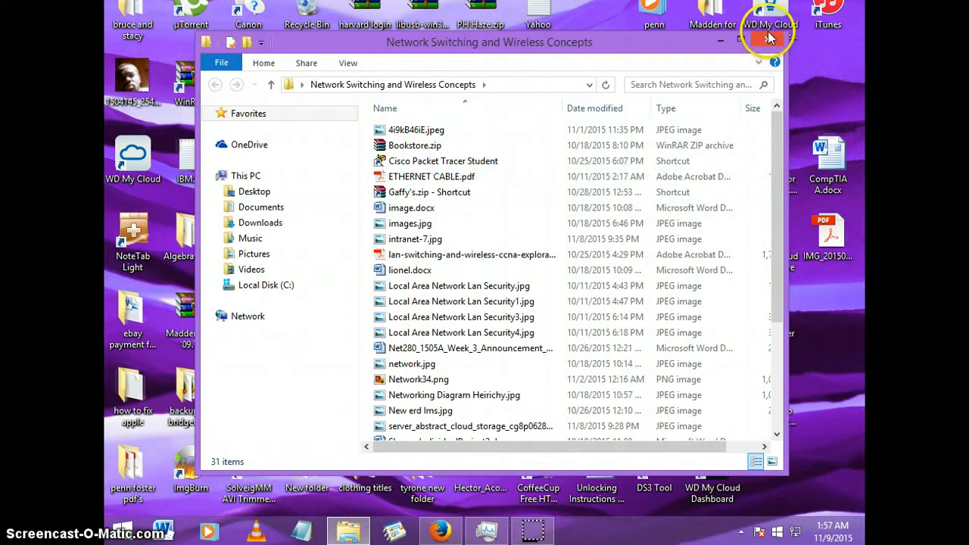
pyautogui.click(769, 37)
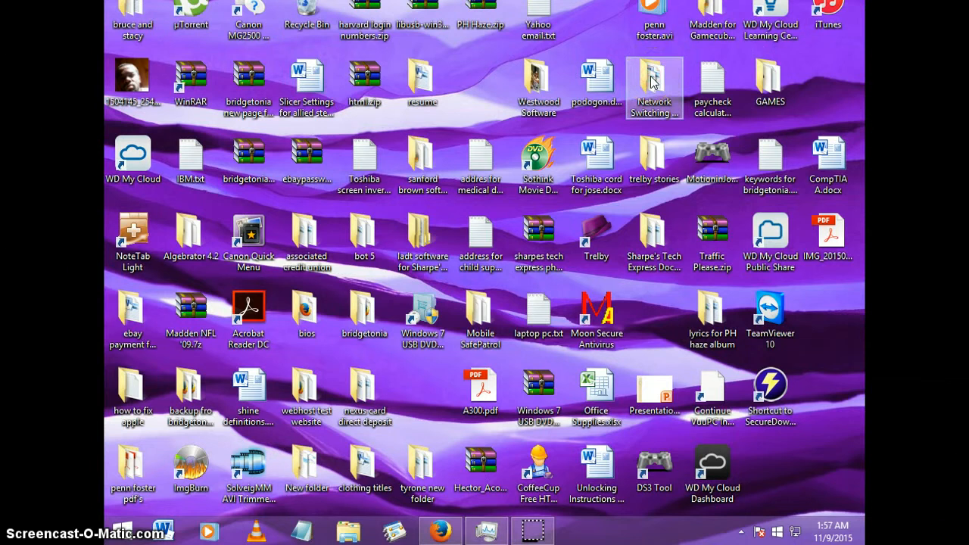
# Send the Network Switching and Wireless Concepts folder to a compressed (zipped) folder on the desktop.
pyautogui.rightClick(654, 86)
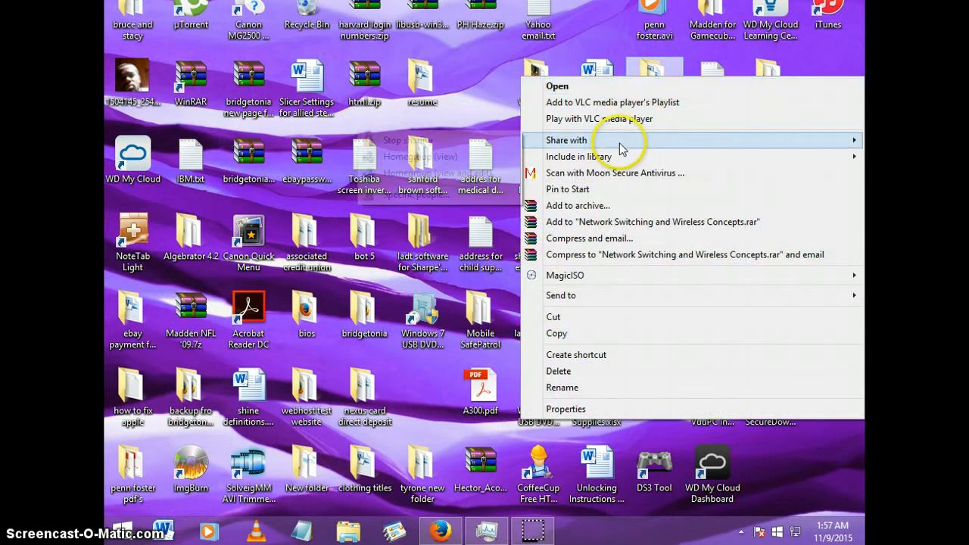
pyautogui.moveTo(572, 295)
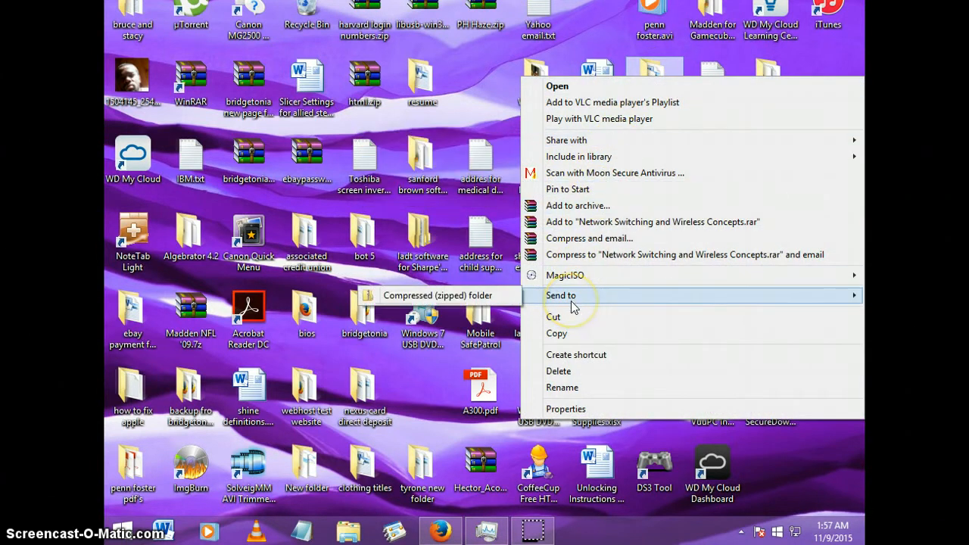
pyautogui.moveTo(560, 295)
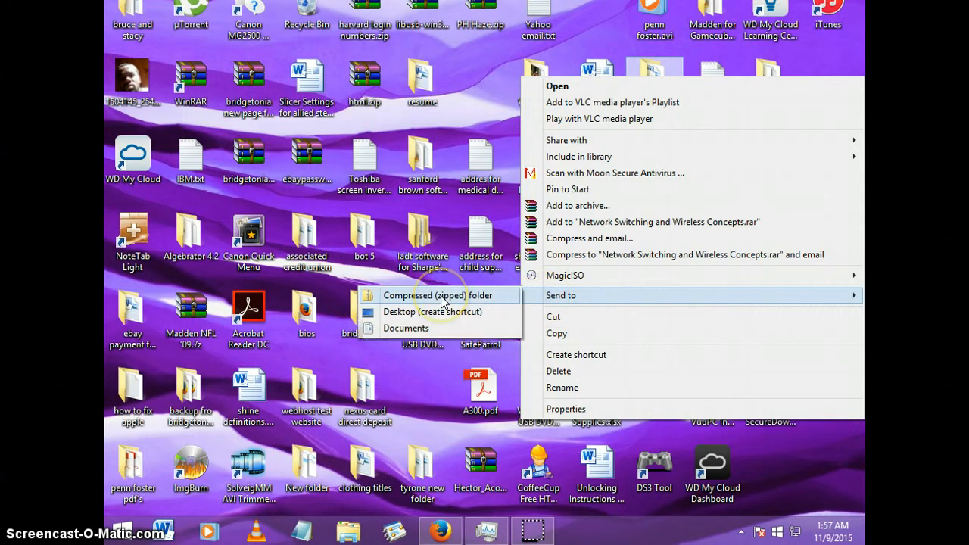
pyautogui.click(436, 295)
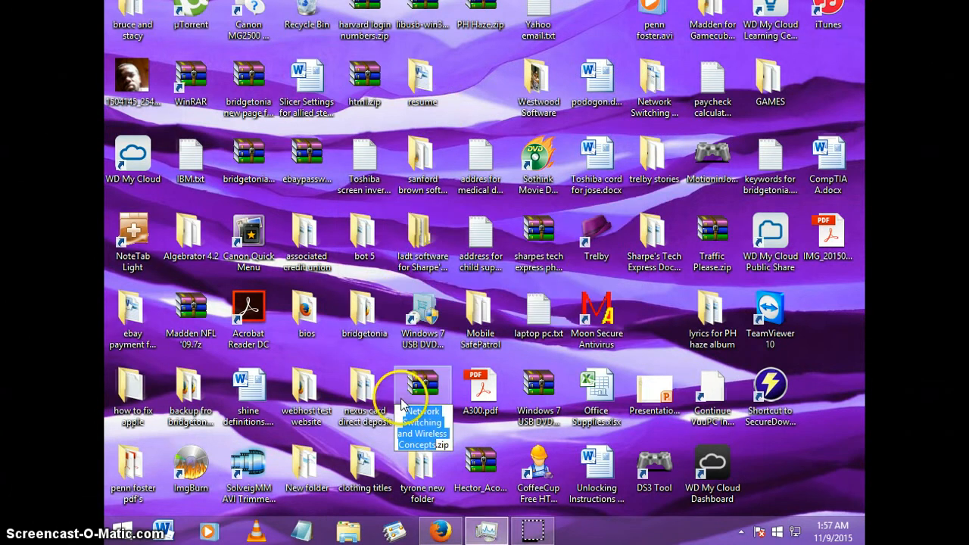
pyautogui.moveTo(422, 386)
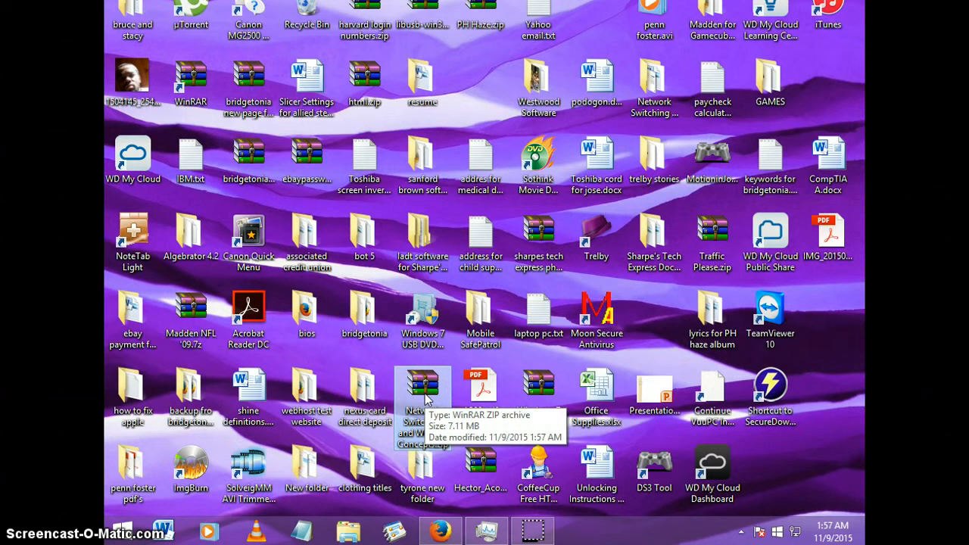
pyautogui.moveTo(654, 79)
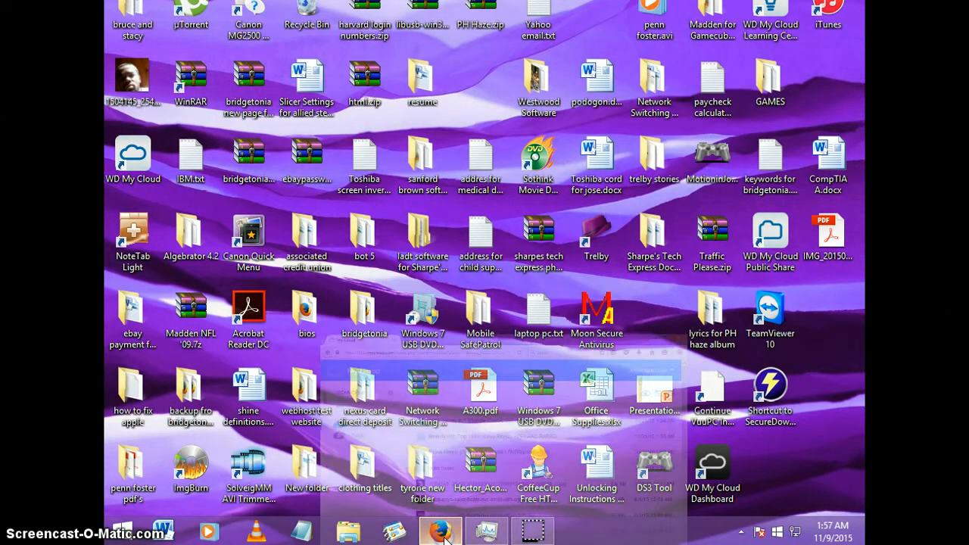
# From the My Cloud files page, start an upload and browse the file picker toward the desktop zip.
pyautogui.click(441, 530)
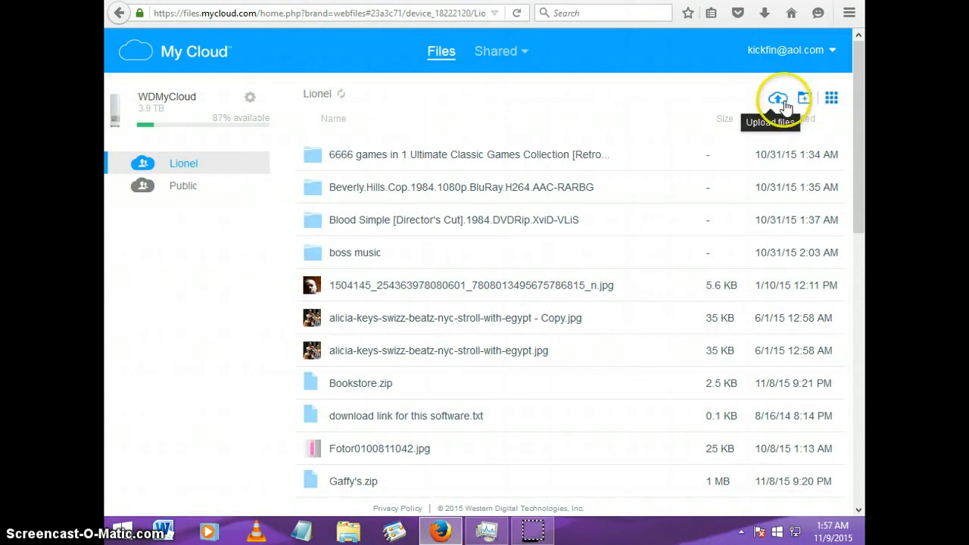
pyautogui.click(778, 99)
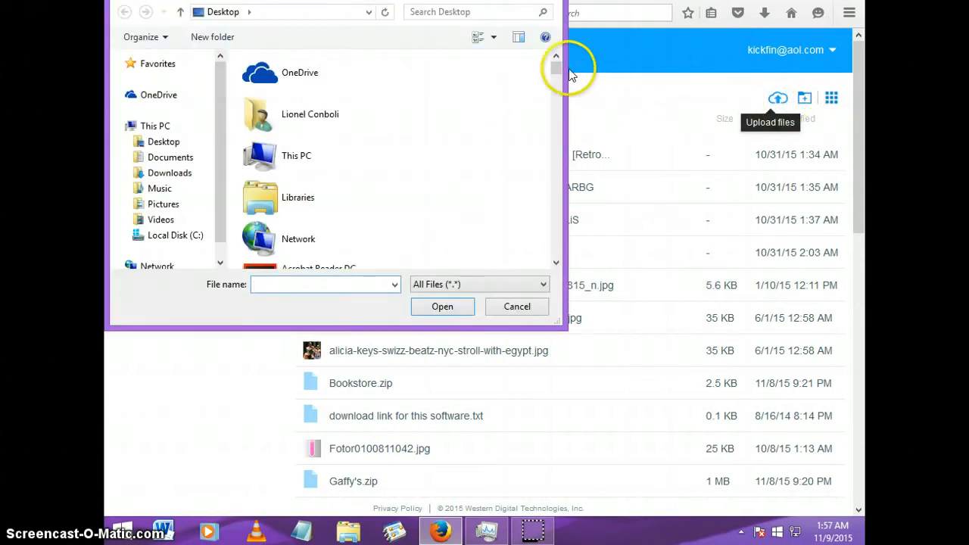
pyautogui.scroll(-3)
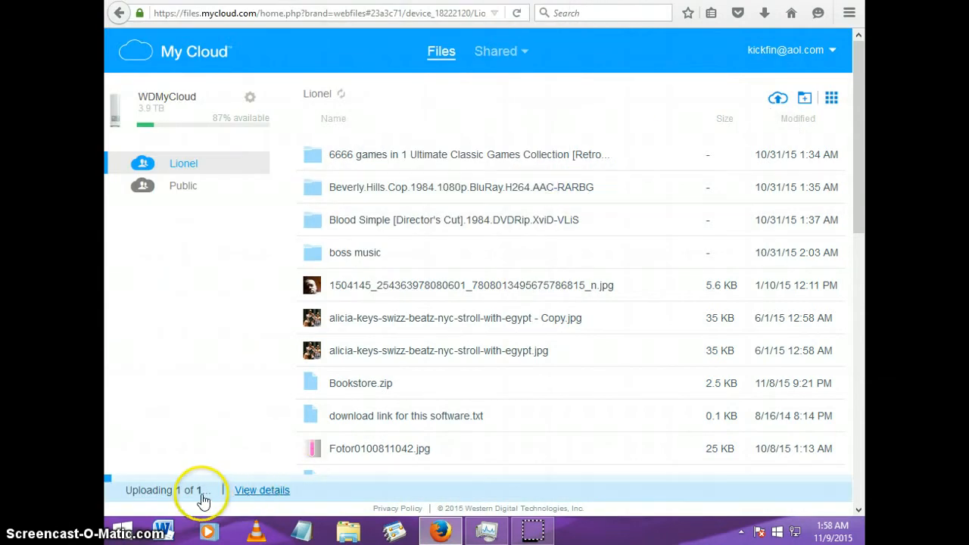
pyautogui.moveTo(633, 485)
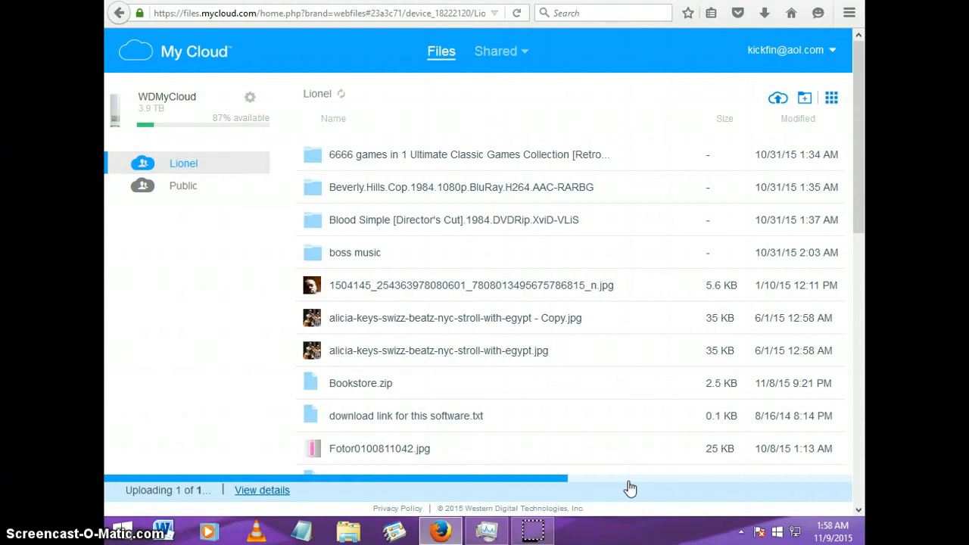
pyautogui.moveTo(619, 497)
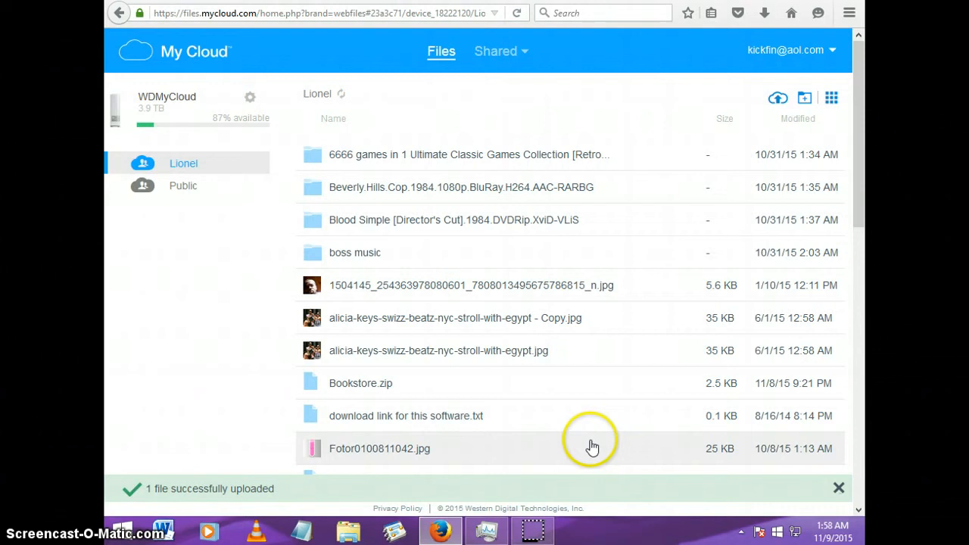
pyautogui.moveTo(817, 211)
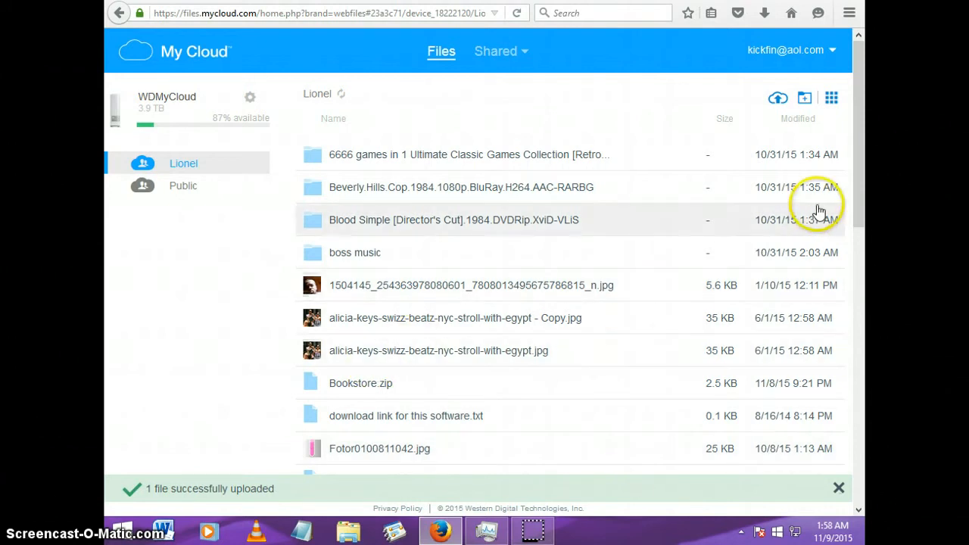
# Scroll the Files list until Network Switching and Wireless Concepts.zip (7.5 MB) is visible.
pyautogui.scroll(-3)
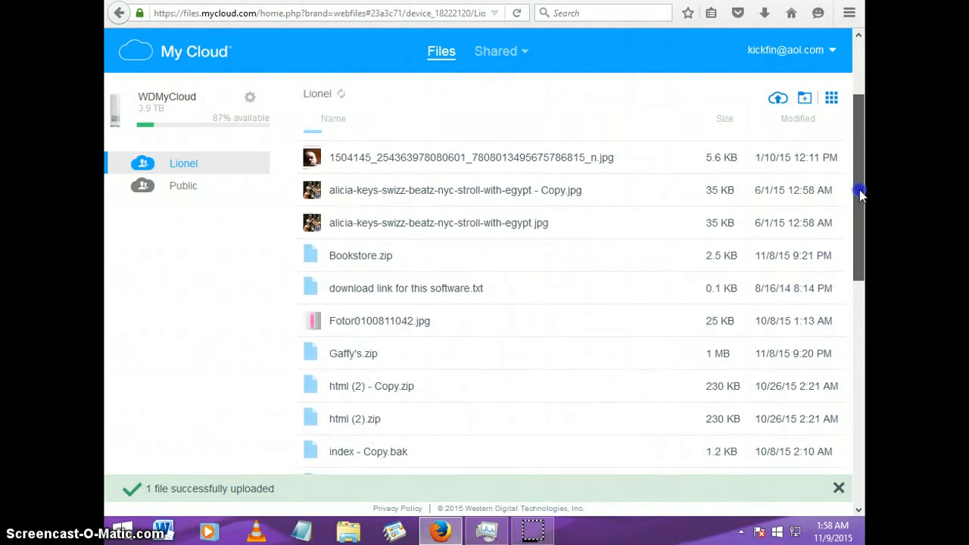
pyautogui.scroll(-3)
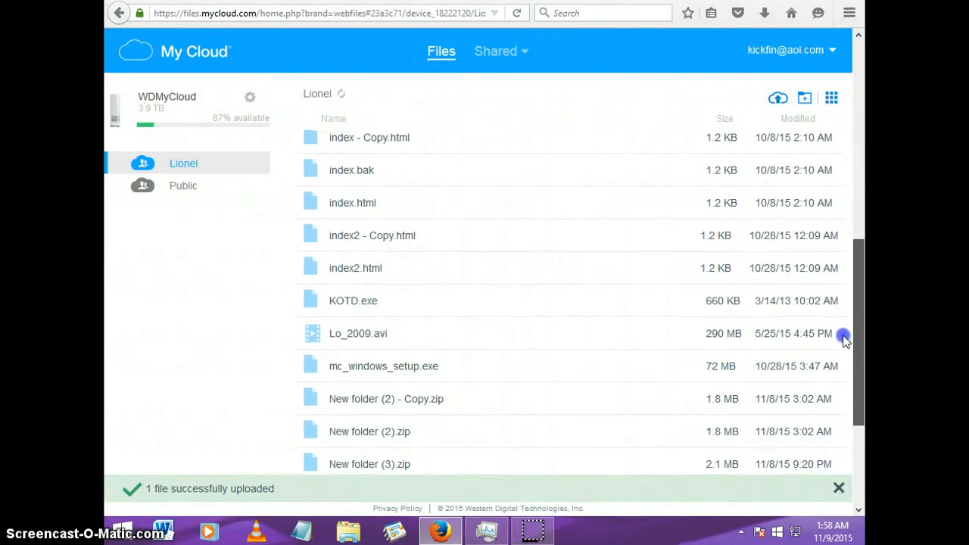
pyautogui.scroll(-3)
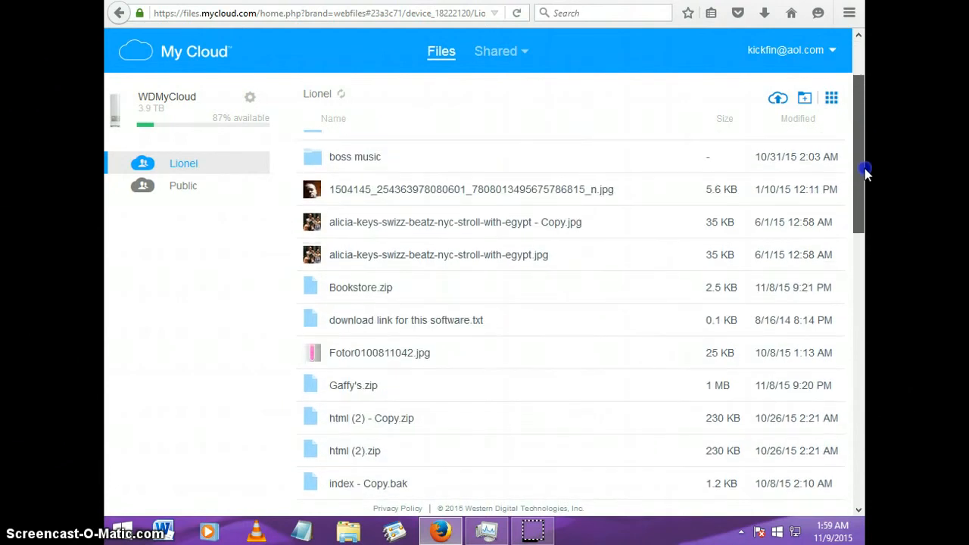
pyautogui.scroll(-3)
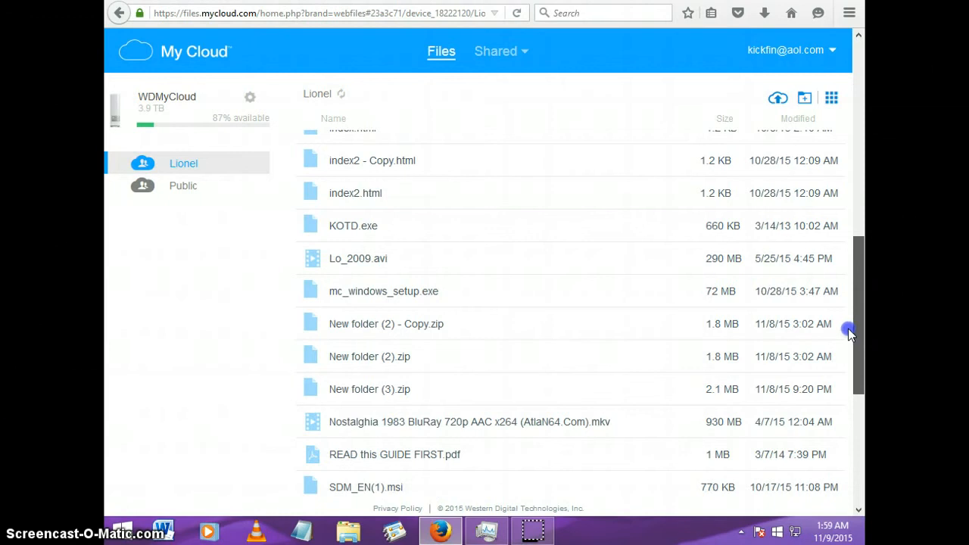
pyautogui.scroll(-3)
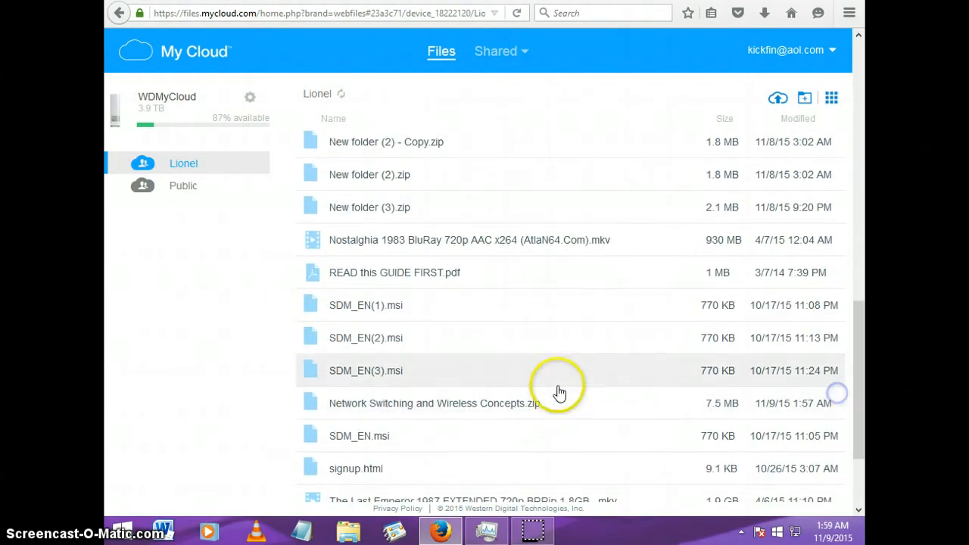
pyautogui.moveTo(487, 416)
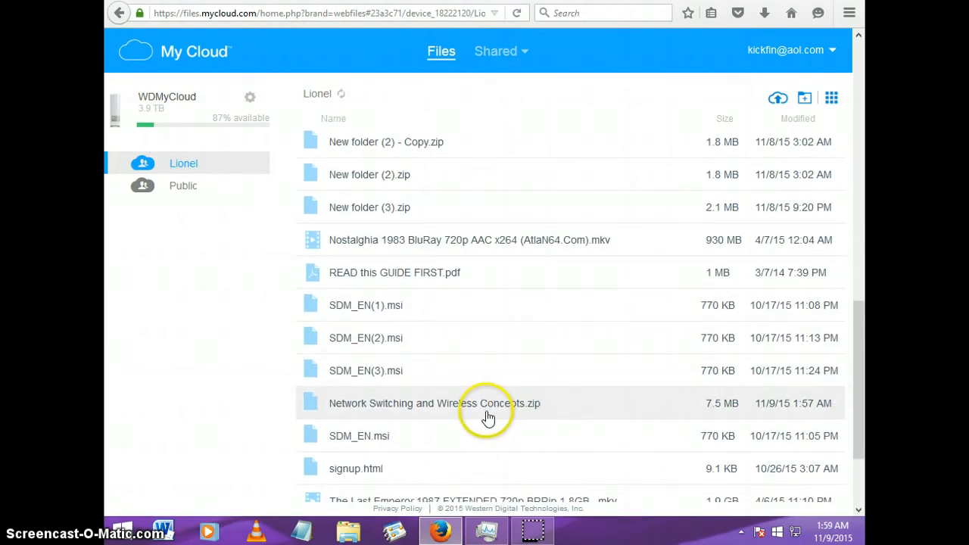
# Request the uploaded Network Switching and Wireless Concepts.zip, bringing up Firefox's open-with-WinRAR prompt.
pyautogui.click(433, 403)
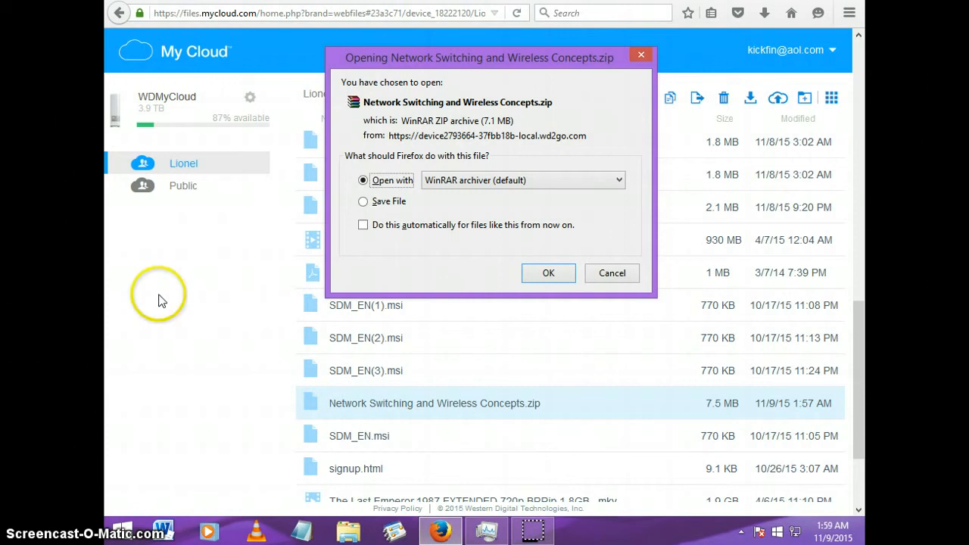
pyautogui.moveTo(642, 303)
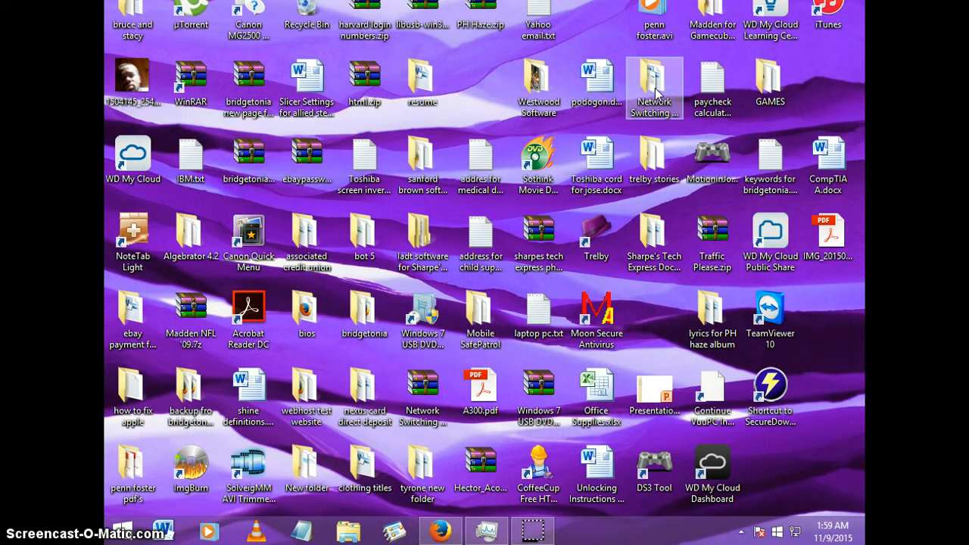
pyautogui.doubleClick(654, 78)
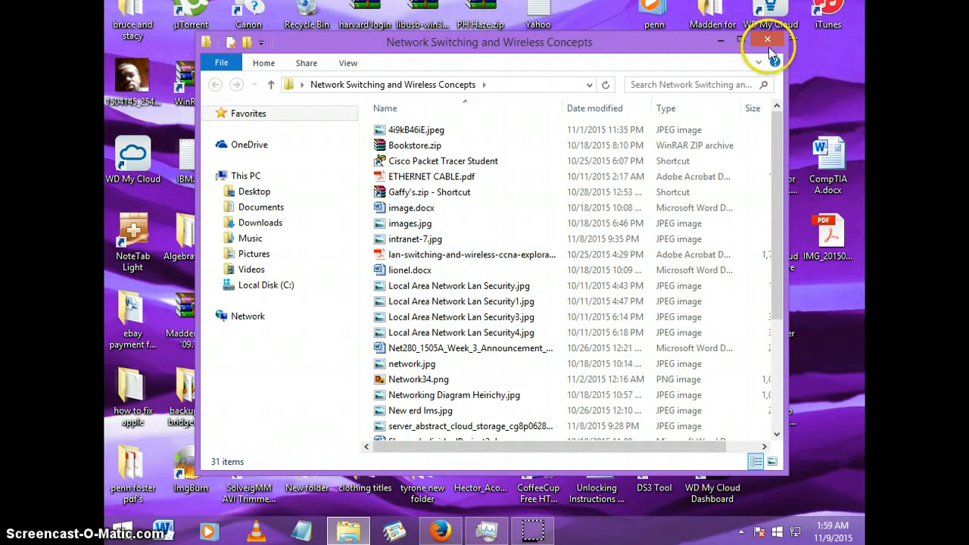
pyautogui.click(768, 39)
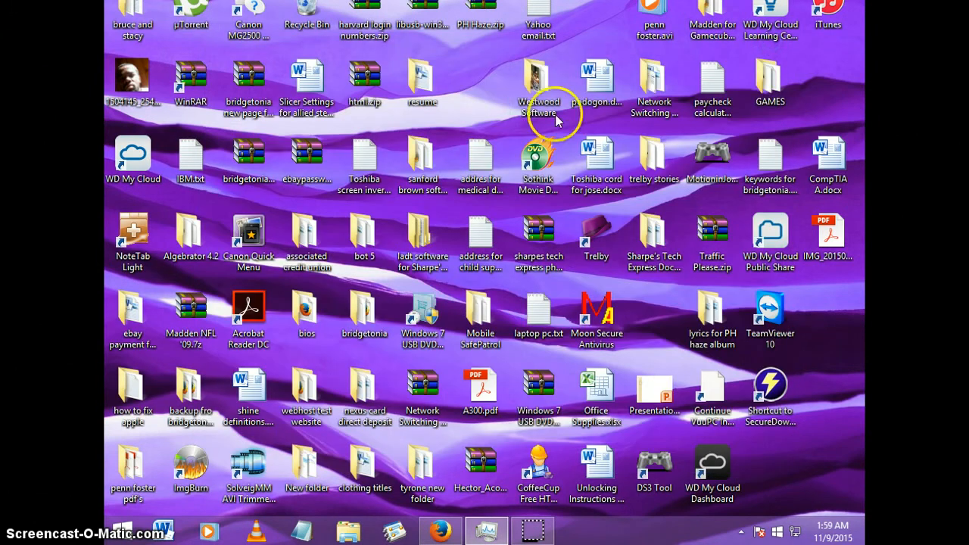
pyautogui.moveTo(651, 86)
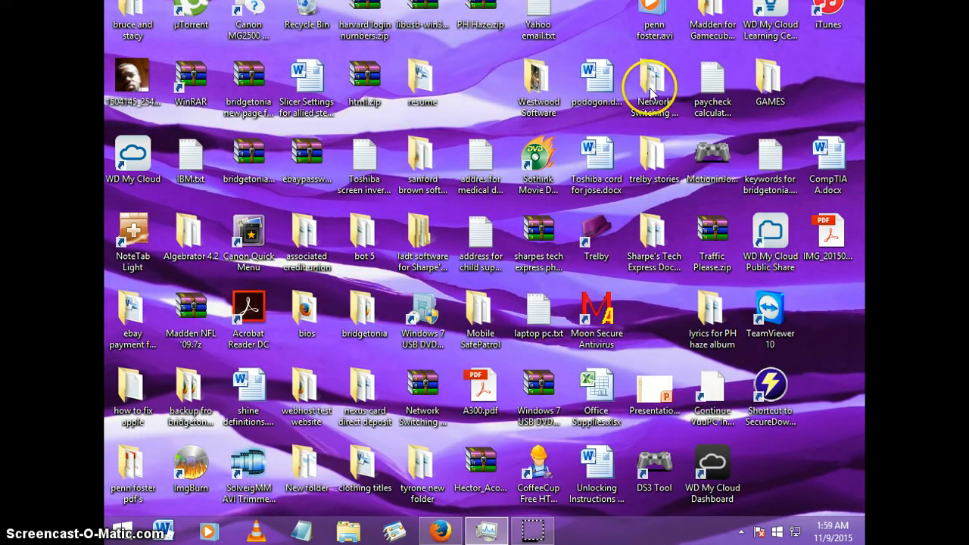
pyautogui.click(654, 79)
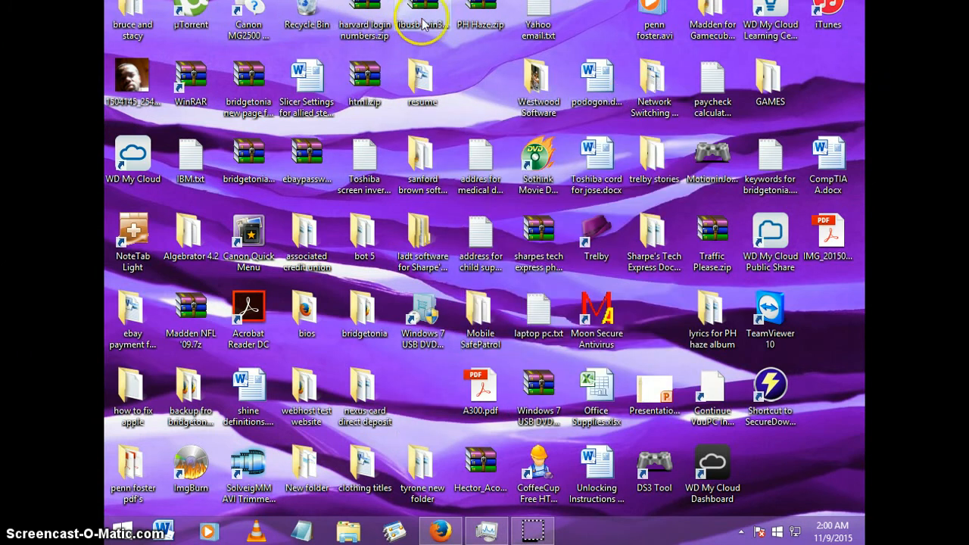
pyautogui.moveTo(615, 27)
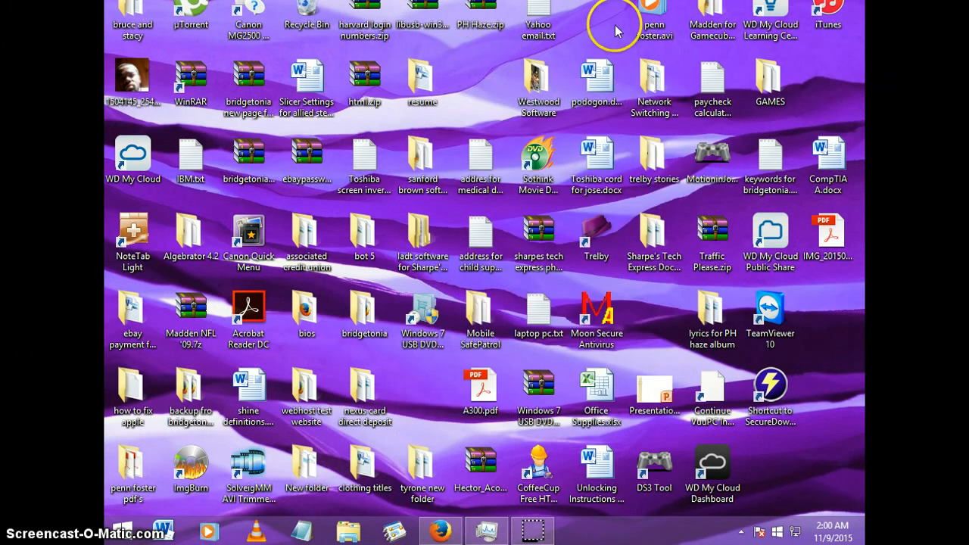